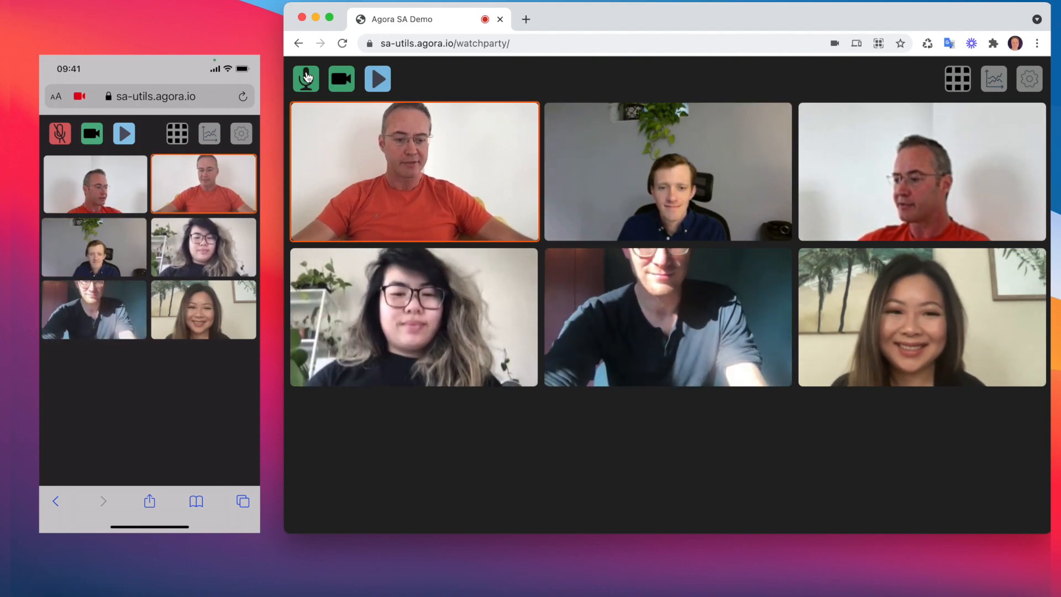
Step: Open the watch party Content URL bar prefilled with a media link
{"action": "left_click", "coordinate": [306, 79]}
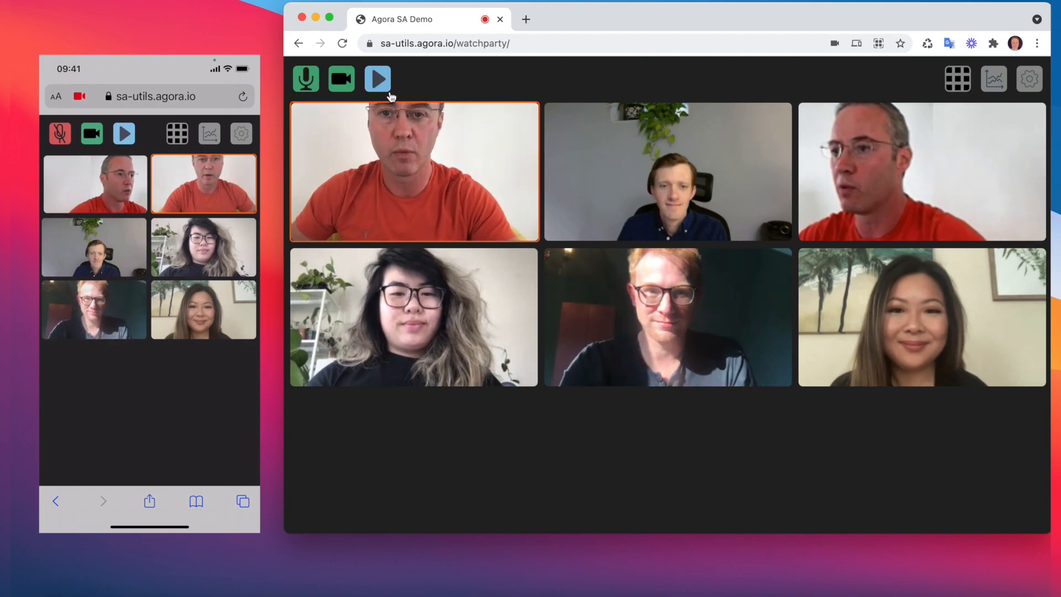
{"action": "left_click", "coordinate": [377, 78]}
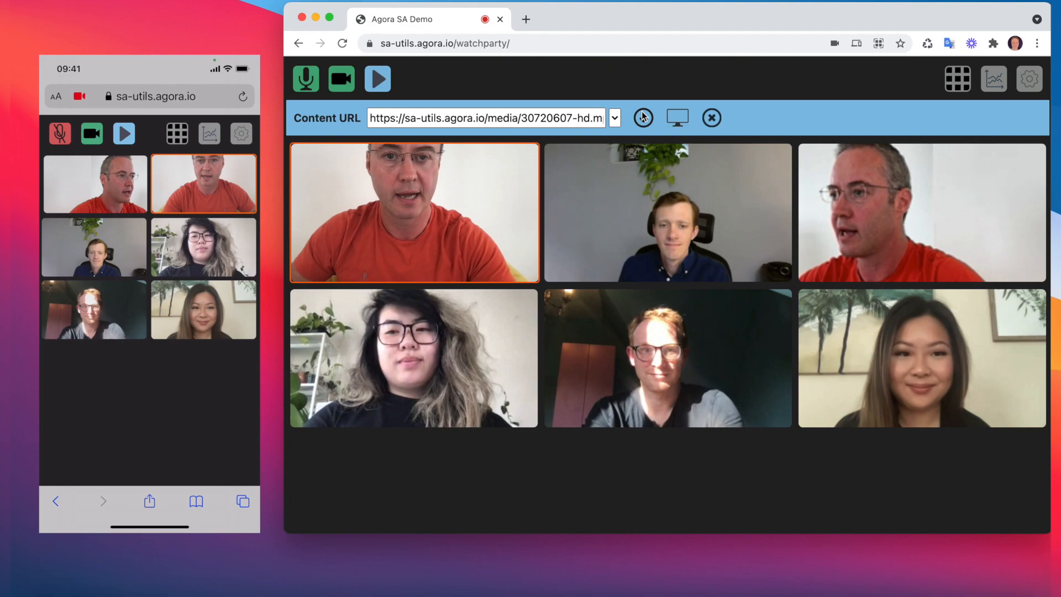
Step: Share the prefilled ocean video with all participants and start playback
{"action": "left_click", "coordinate": [643, 118]}
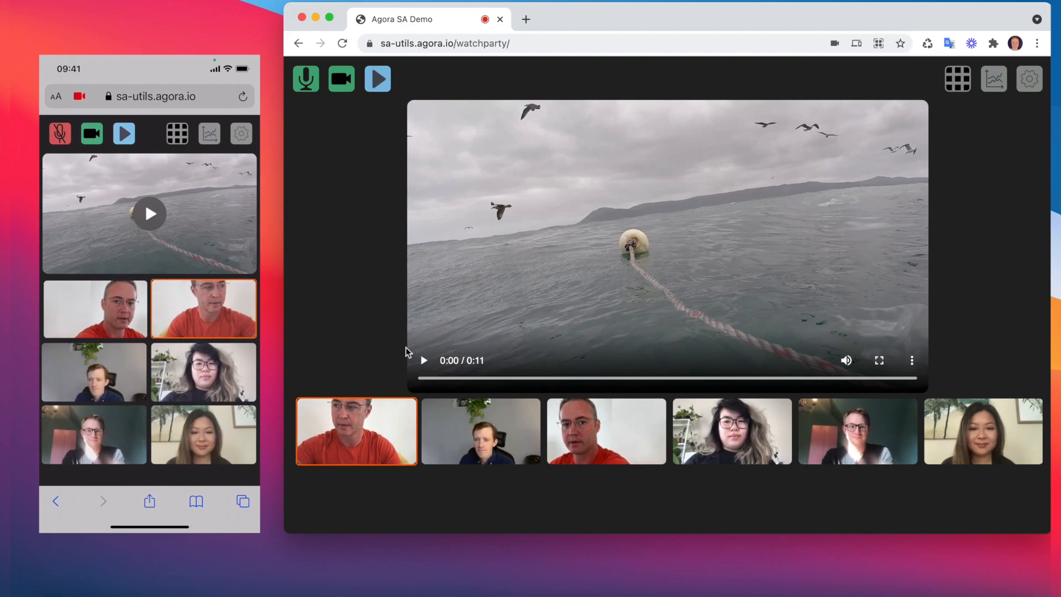
{"action": "left_click", "coordinate": [425, 361]}
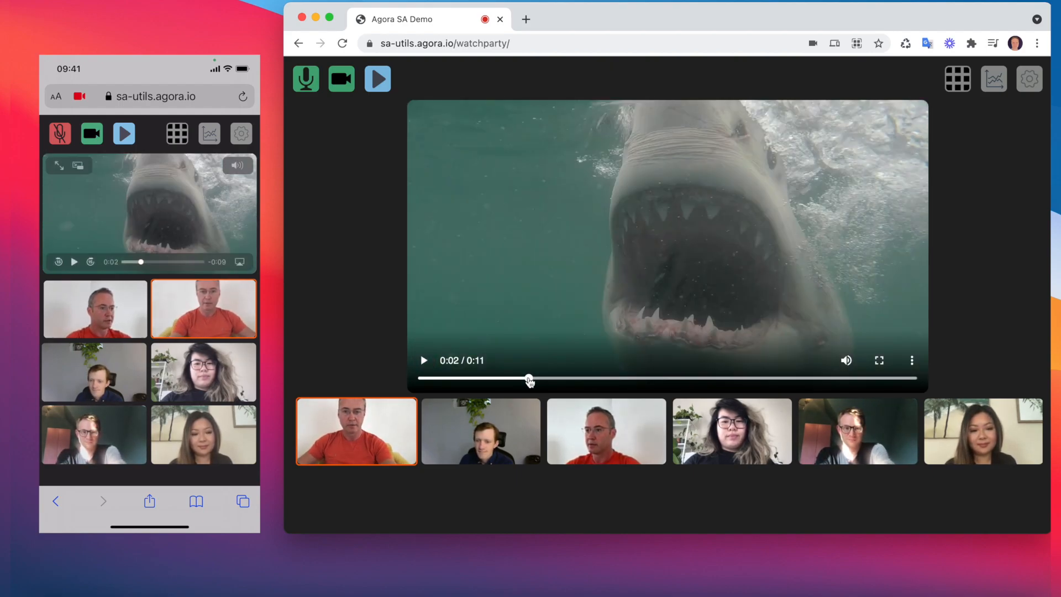
Step: Drag the seek bar to jump the synced shark video to a different moment
{"action": "left_click_drag", "start_coordinate": [530, 378], "coordinate": [482, 378]}
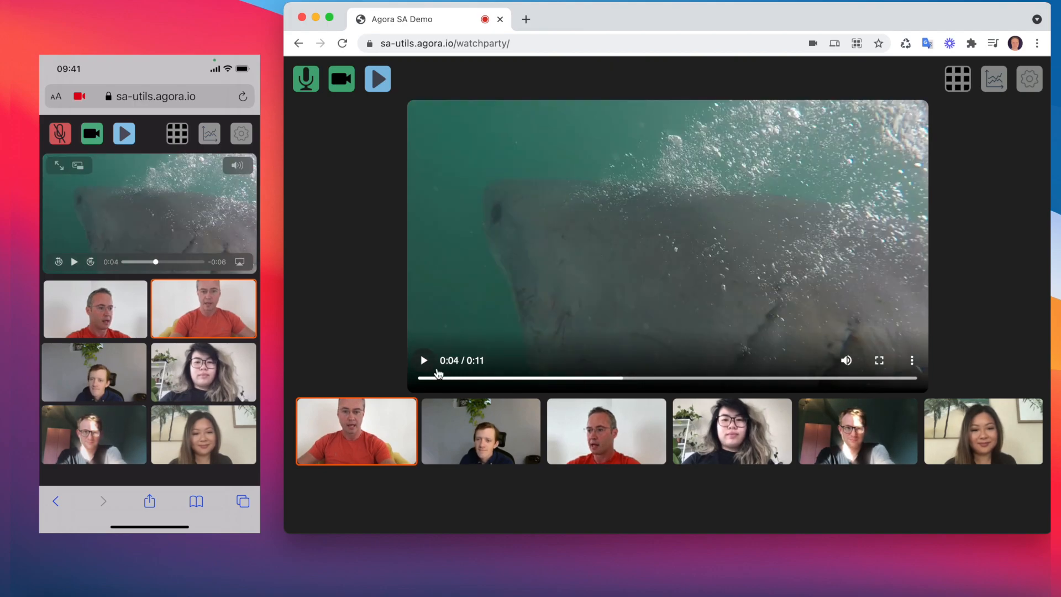
Step: Resume the shark video, then pause it near the end at 0:10
{"action": "left_click", "coordinate": [424, 359]}
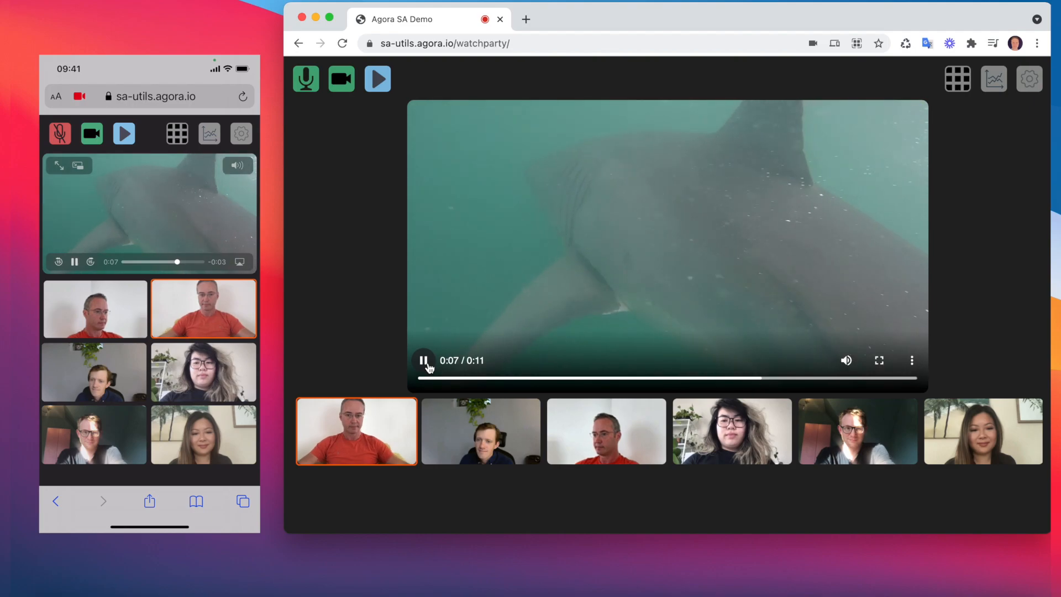
{"action": "left_click", "coordinate": [423, 360]}
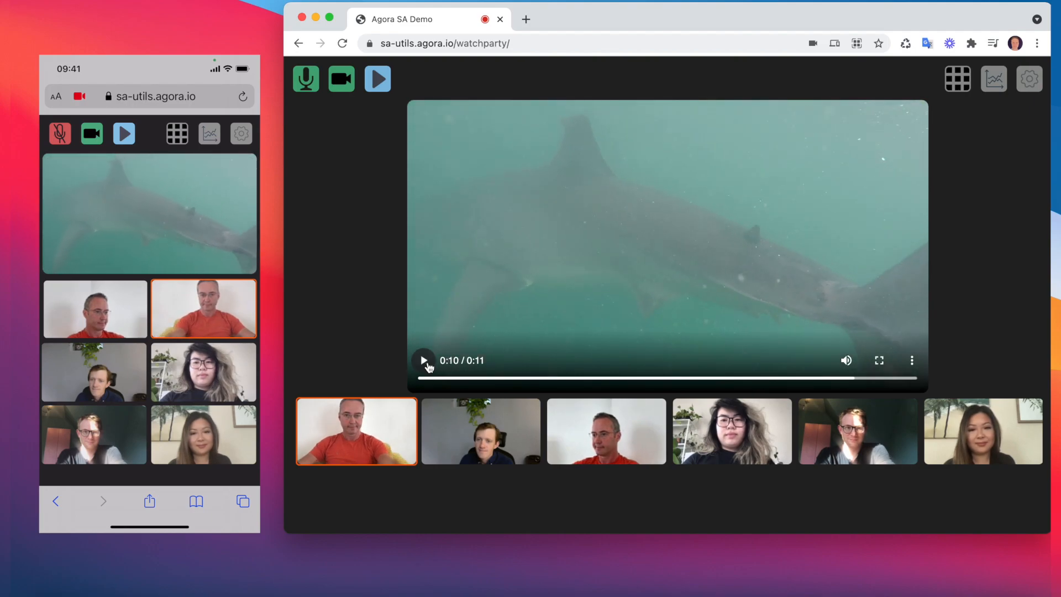